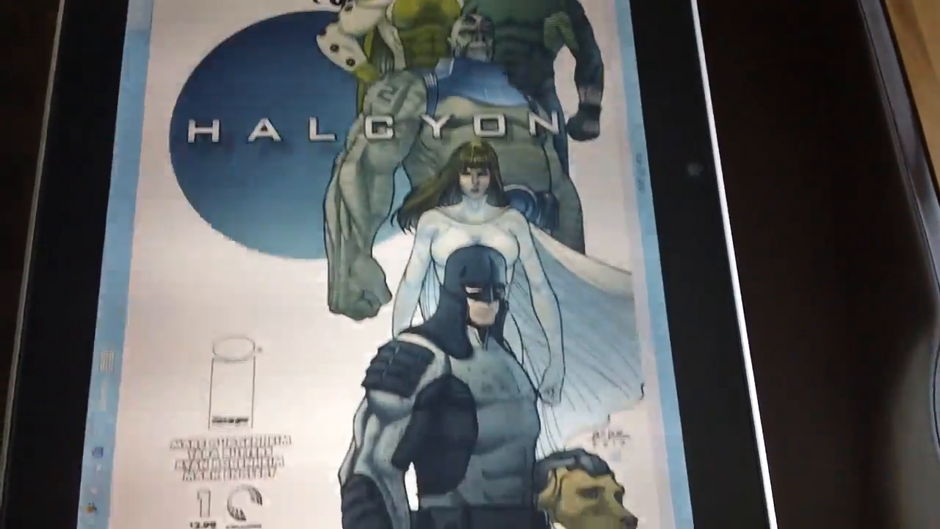
Show the touch keyboard's input language menu with Canadian English layouts and Japanese IME
{"action": "scroll", "scroll_direction": "down", "scroll_amount": 3}
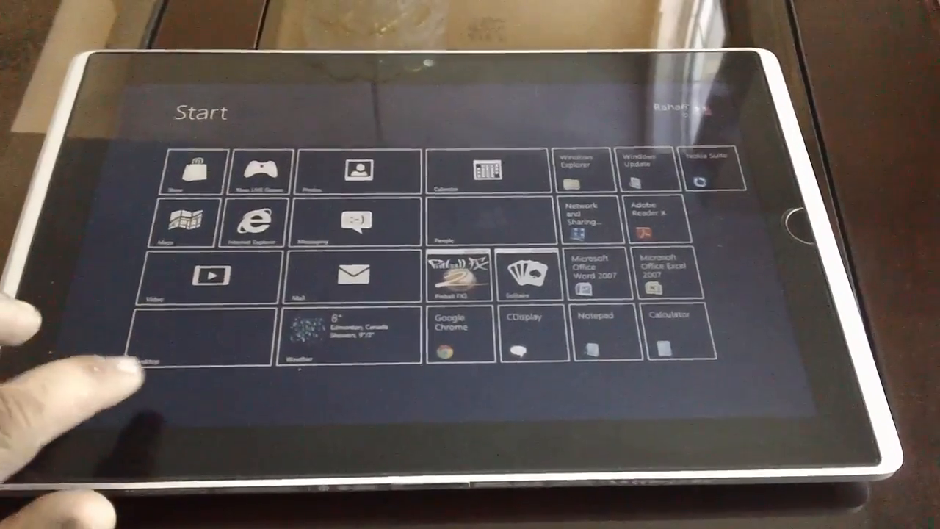
{"action": "scroll", "scroll_direction": "right", "scroll_amount": 3}
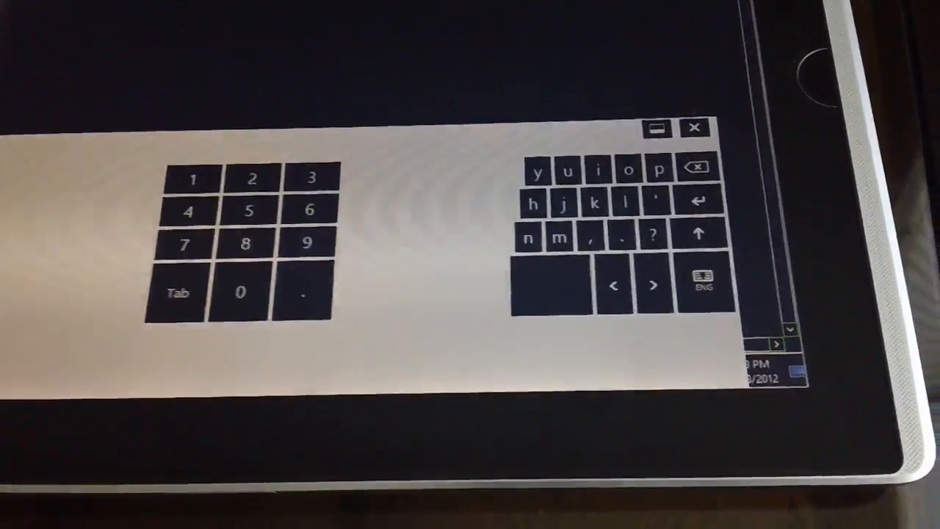
{"action": "left_click", "coordinate": [703, 285]}
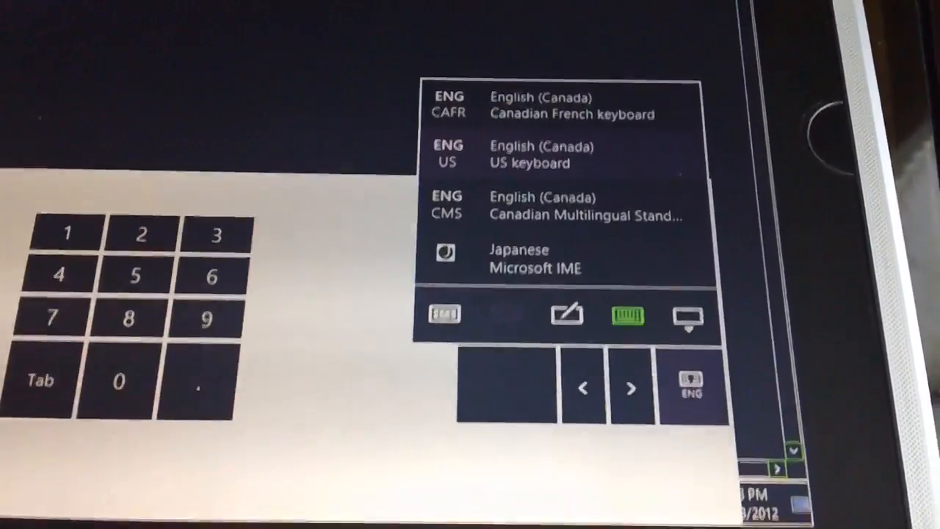